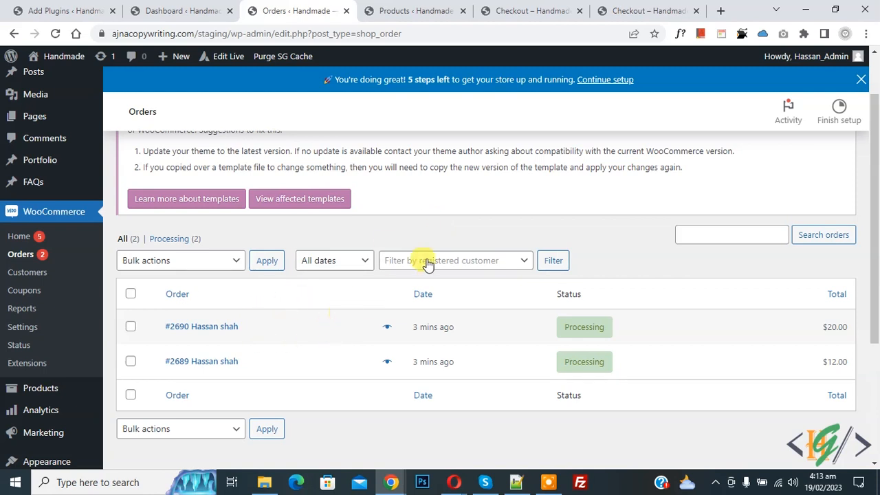
mouse_move(447, 237)
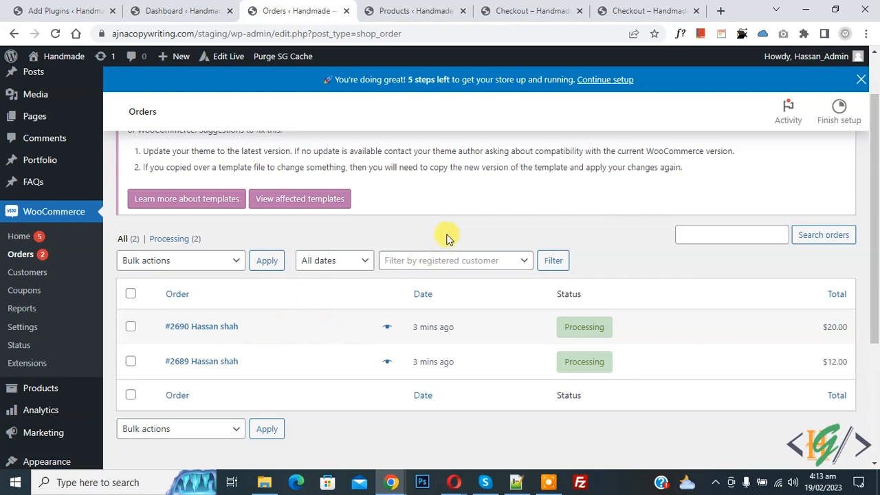
Search the WooCommerce orders list (#2690, #2689) for the term 1234
click(731, 235)
text(1234)
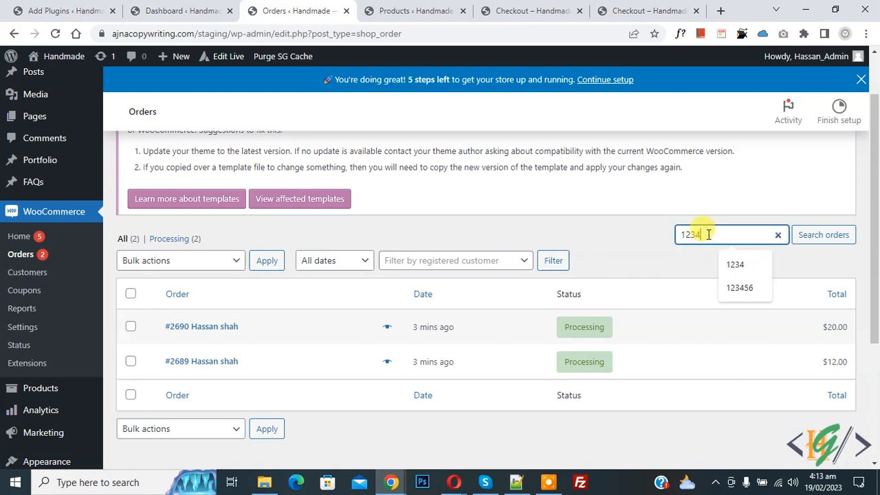
click(823, 235)
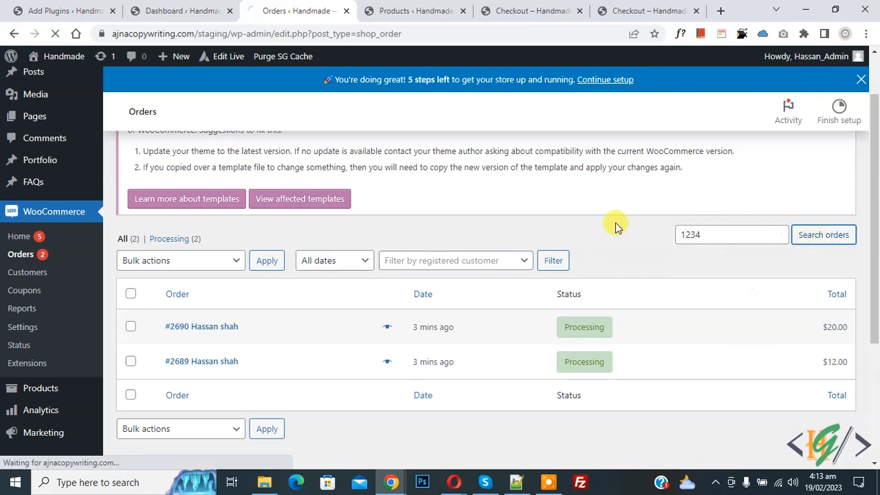
click(823, 235)
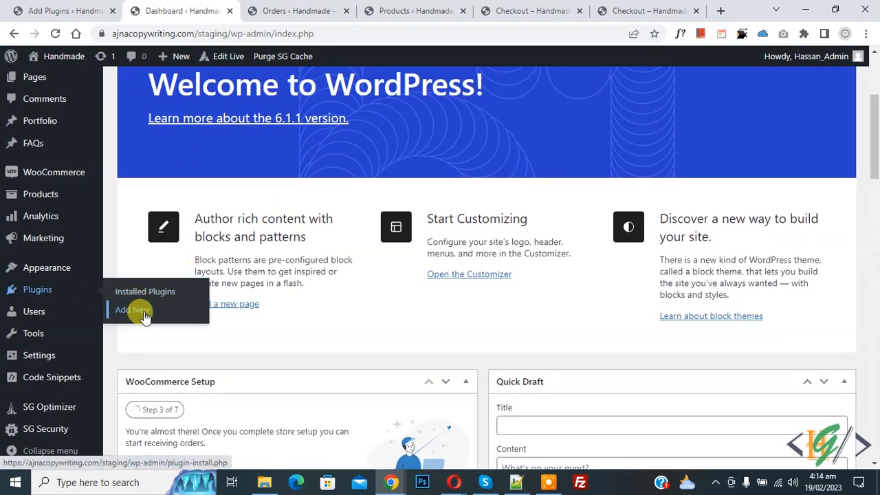
Search new plugins for 'wp code' and confirm WPCode is already installed and active
click(129, 310)
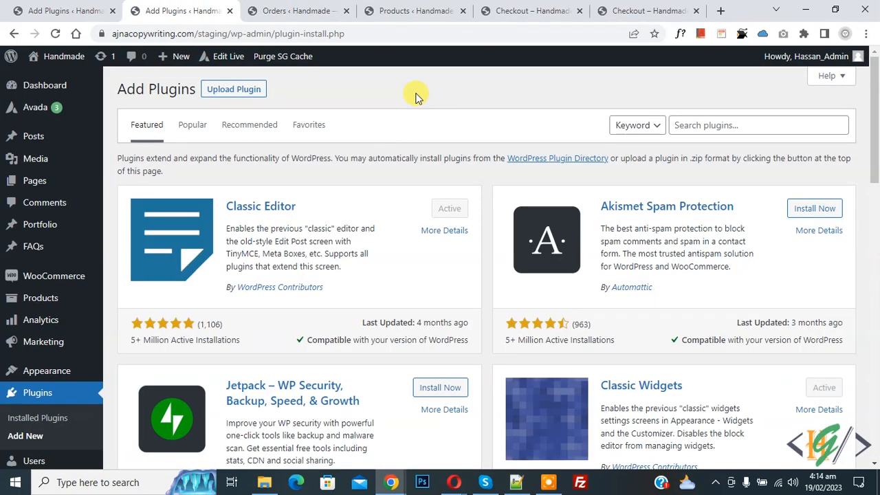
text(wp code)
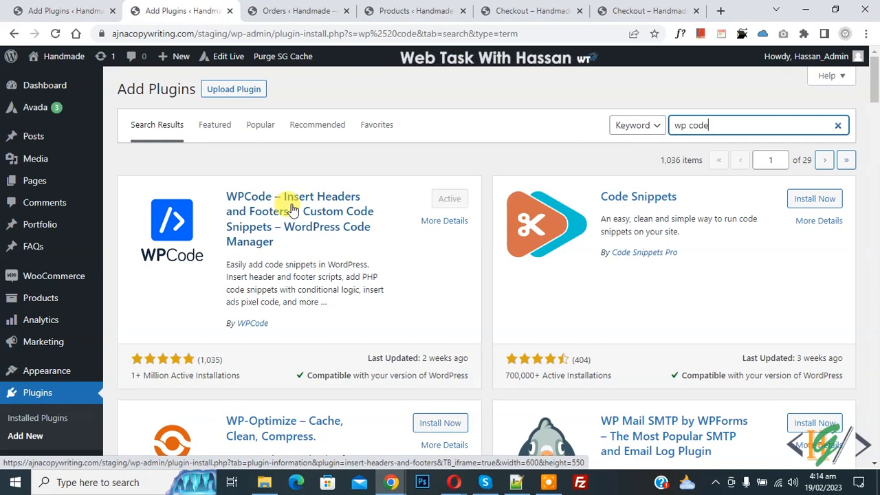
scroll(down, 3)
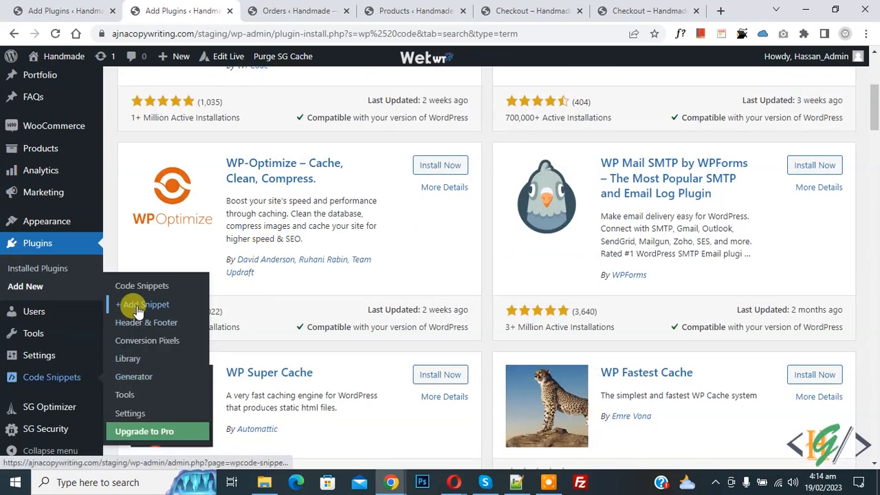
Start a blank custom code snippet and set its code type to PHP Snippet
click(144, 304)
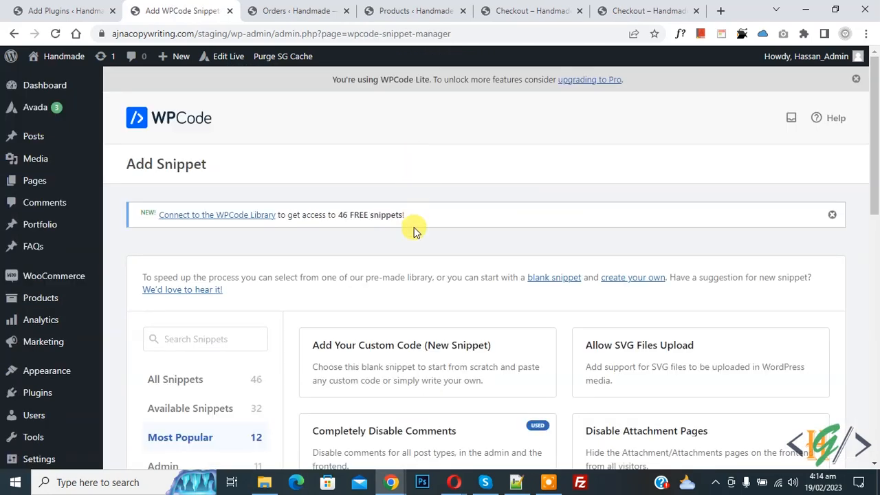
click(427, 371)
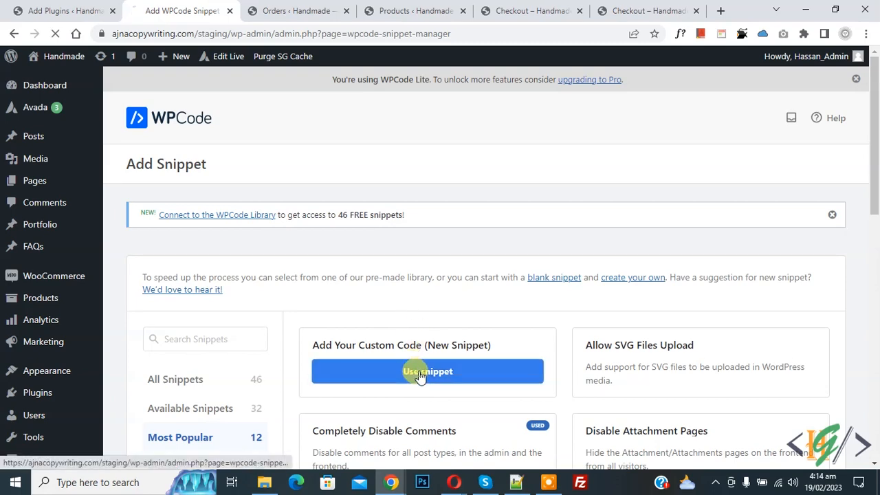
click(427, 371)
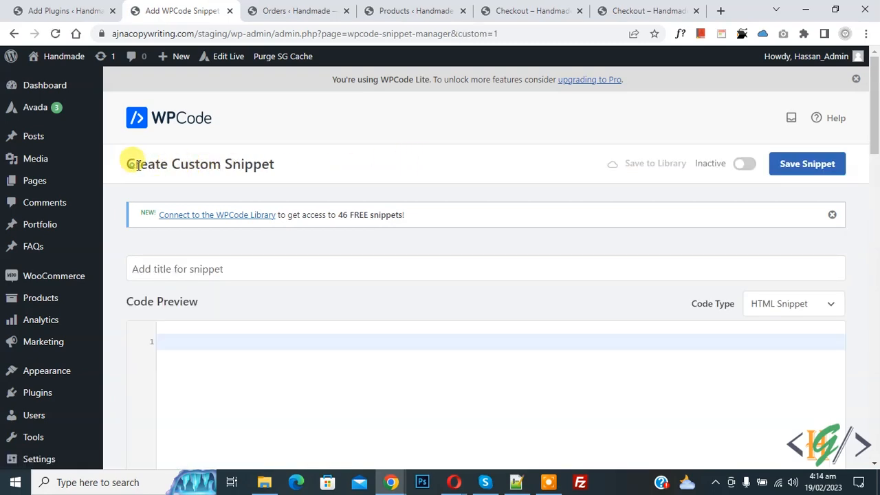
scroll(down, 3)
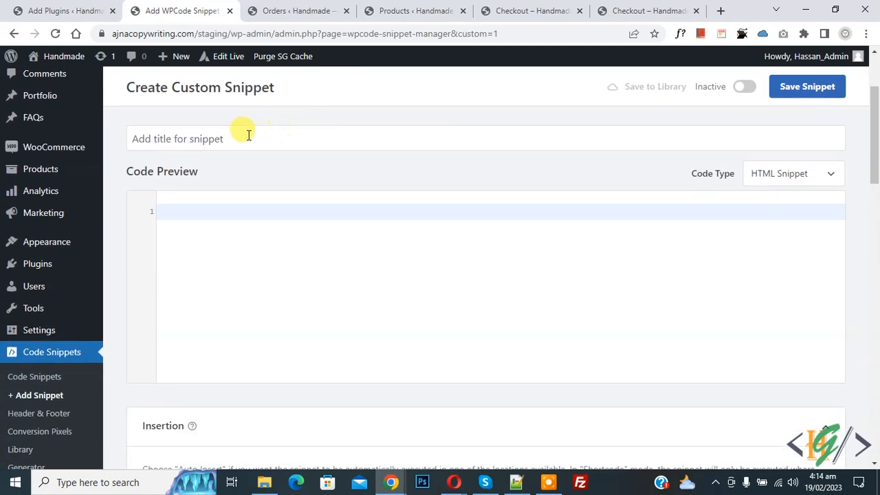
mouse_move(188, 177)
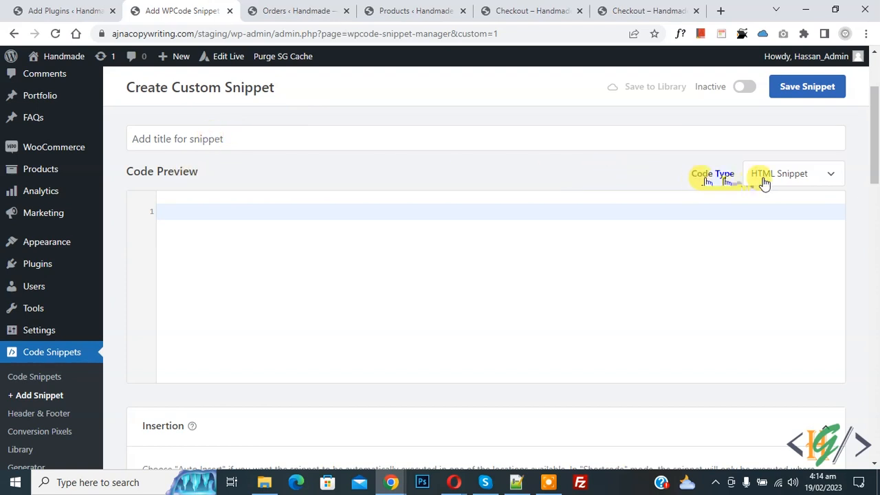
click(792, 173)
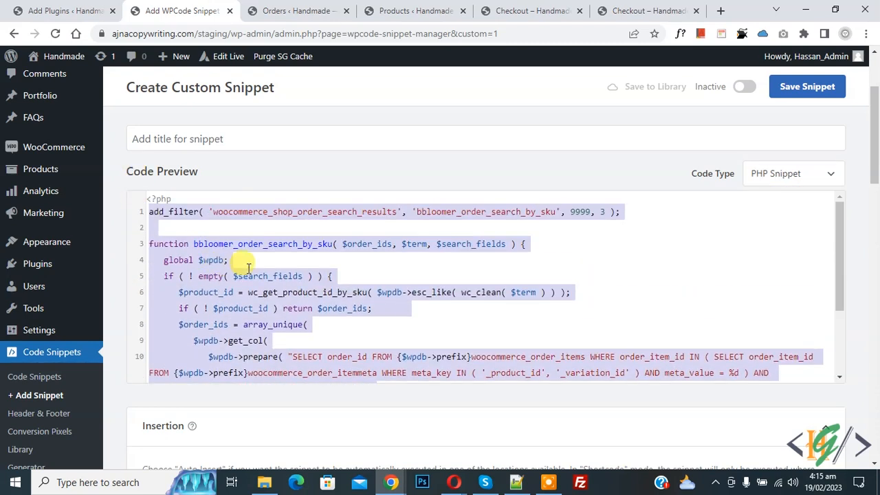
Make the SKU order-search snippet active and save it
scroll(down, 3)
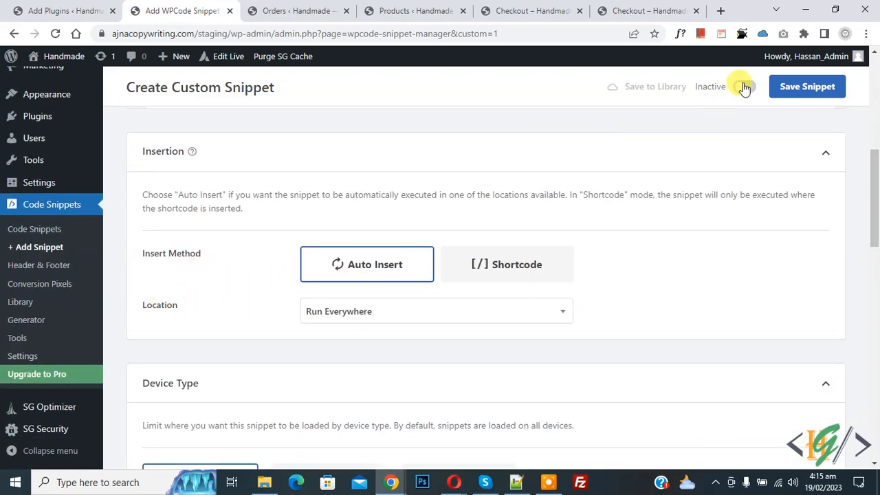
click(743, 86)
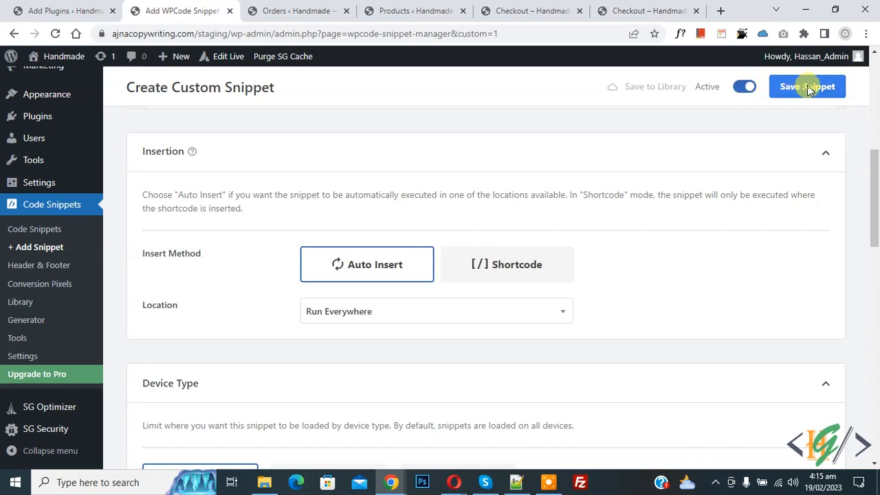
click(807, 86)
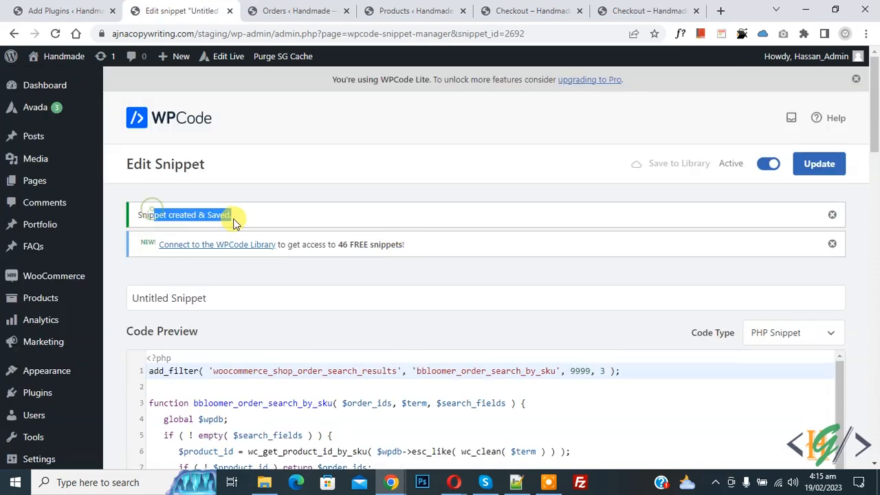
click(295, 10)
text(1234)
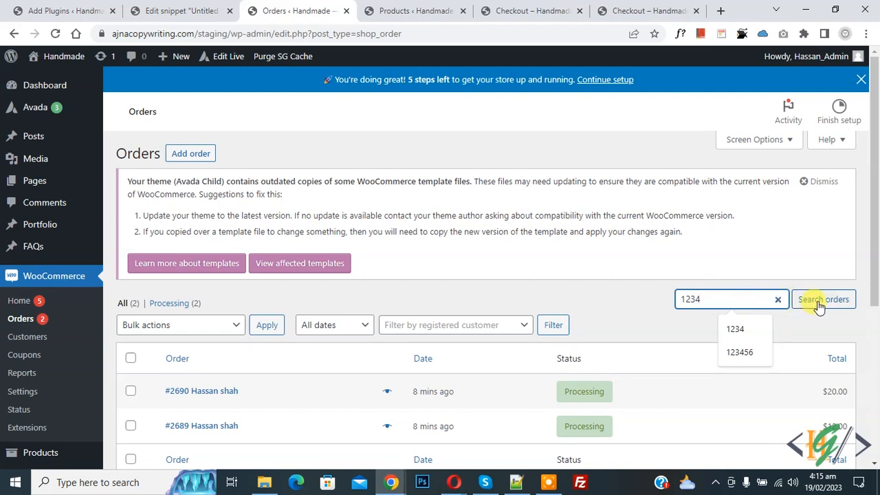
Re-run the 1234 order search and open the single result, order #2690
click(822, 299)
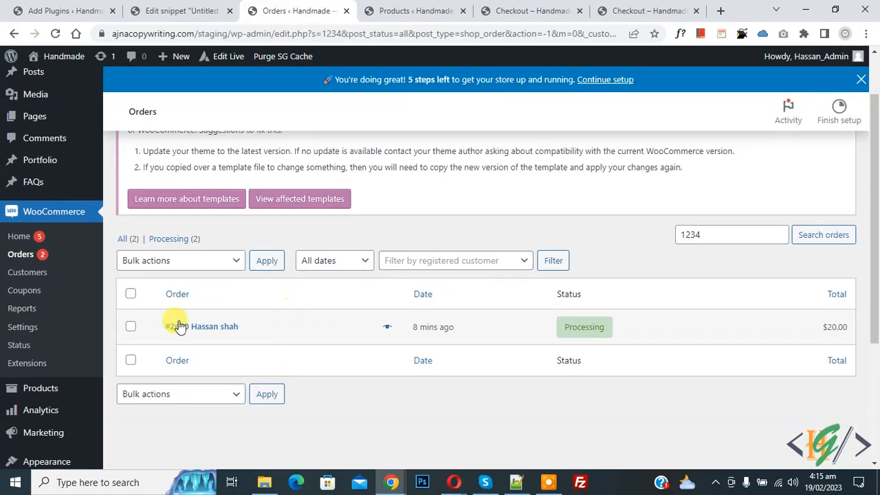
click(178, 326)
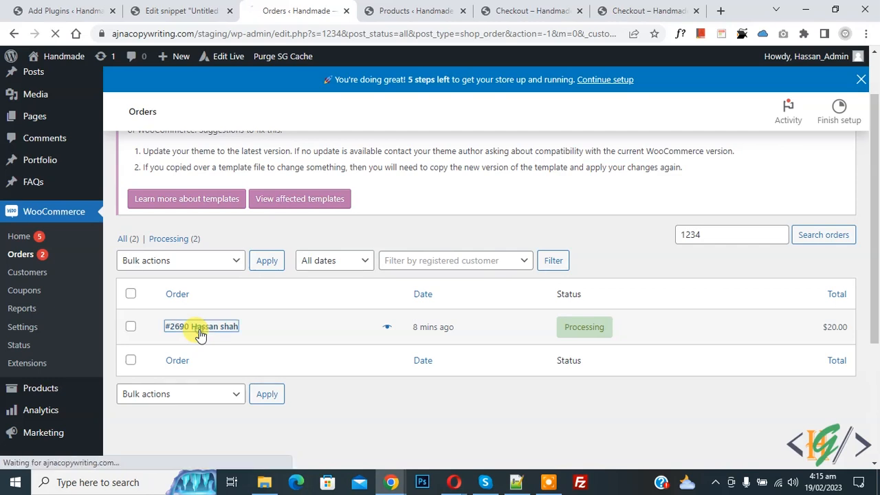
Verify order #2690's Small plant item carries SKU 1234, then return to the snippet editor
click(201, 326)
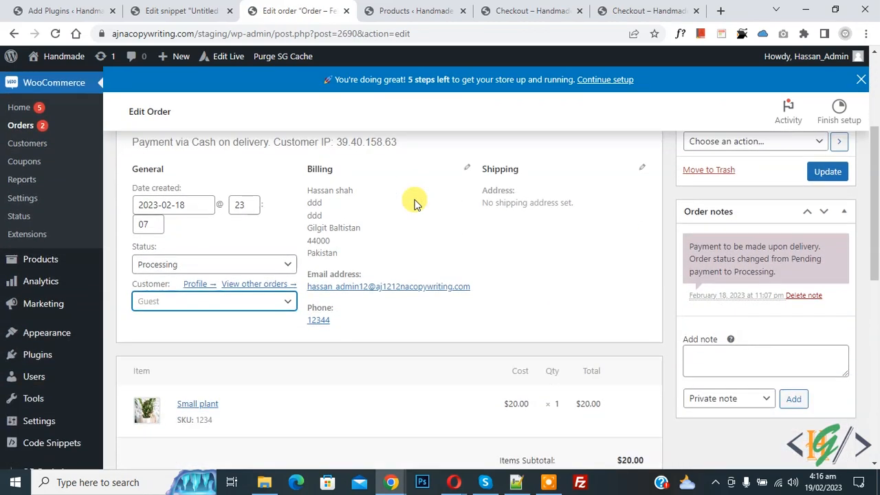
scroll(down, 3)
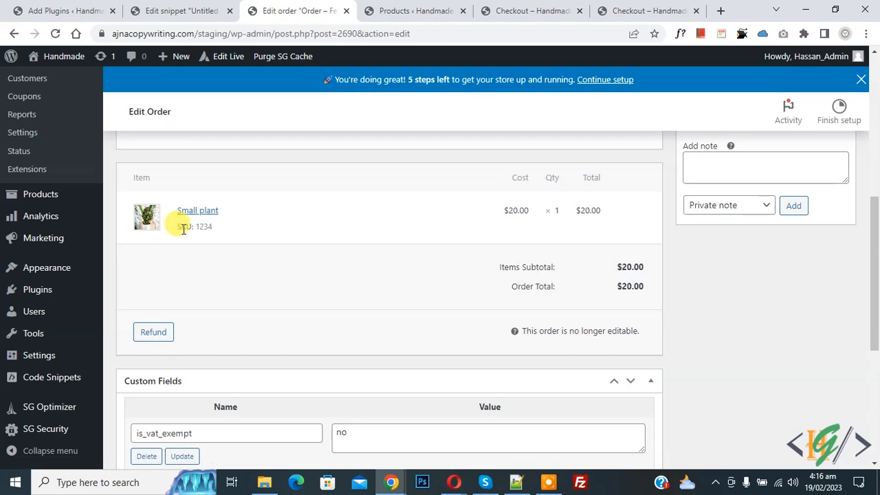
mouse_move(225, 230)
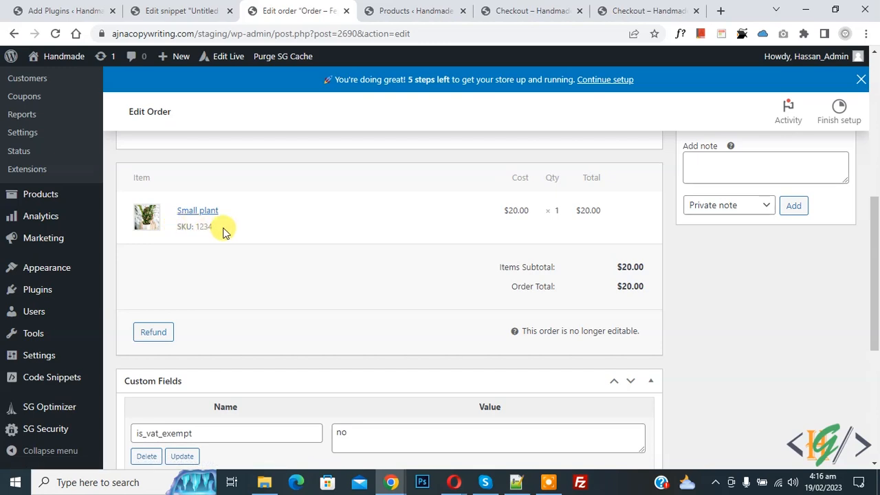
click(178, 10)
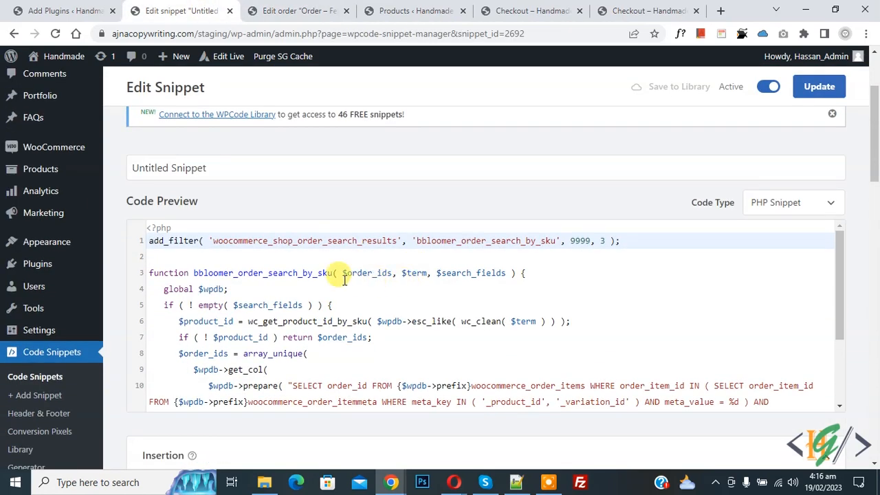